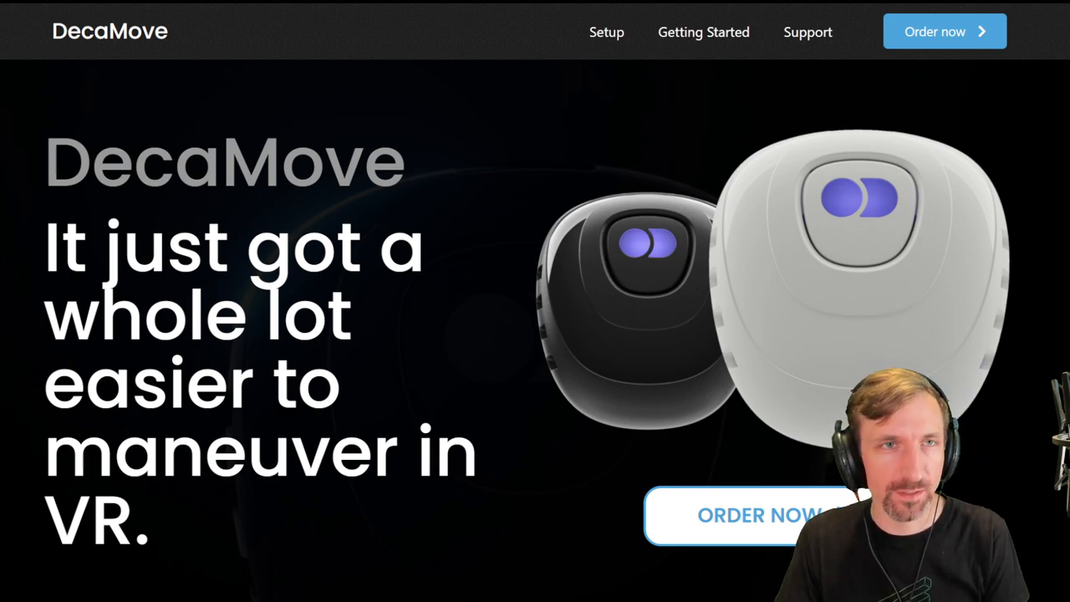
Step: Browse DecaMove's Getting Started setup page and download the DecaHub installer
{"action": "scroll", "scroll_direction": "down", "scroll_amount": 3}
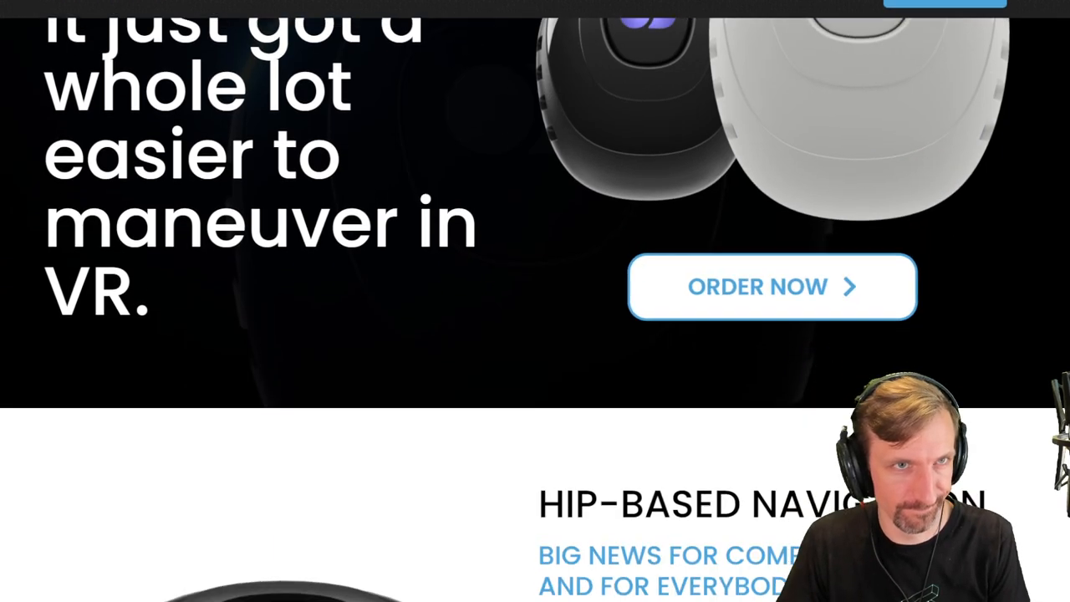
{"action": "scroll", "scroll_direction": "down", "scroll_amount": 3}
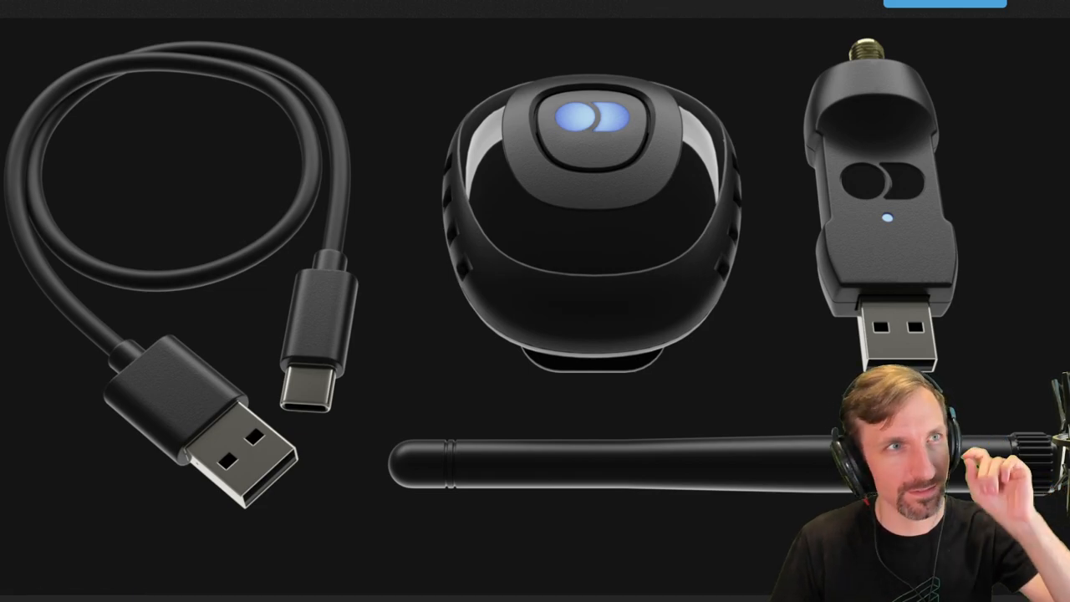
{"action": "scroll", "scroll_direction": "down", "scroll_amount": 3}
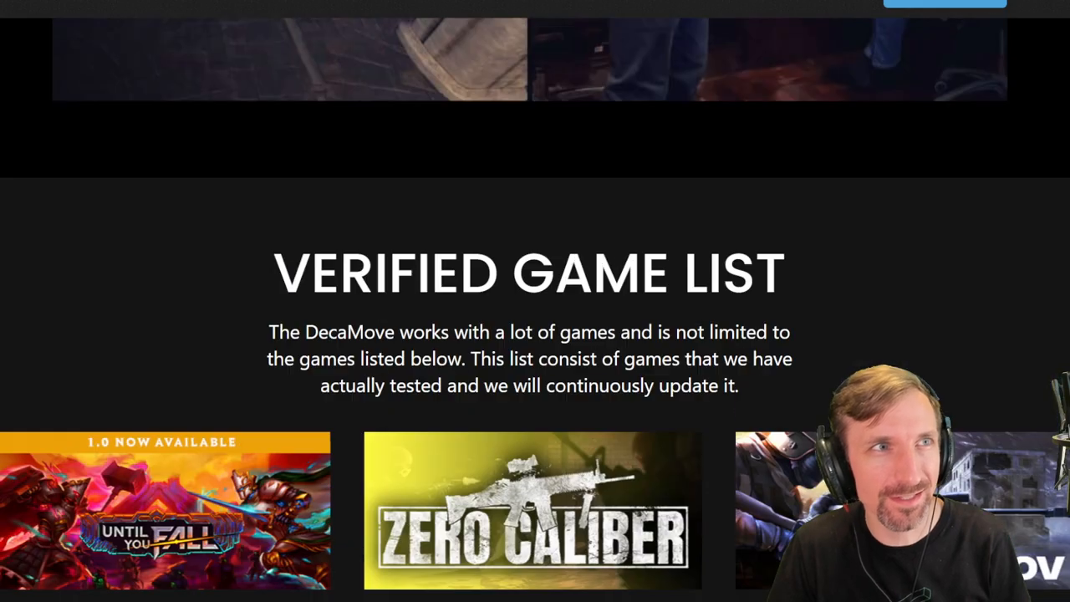
{"action": "scroll", "scroll_direction": "up", "scroll_amount": 3}
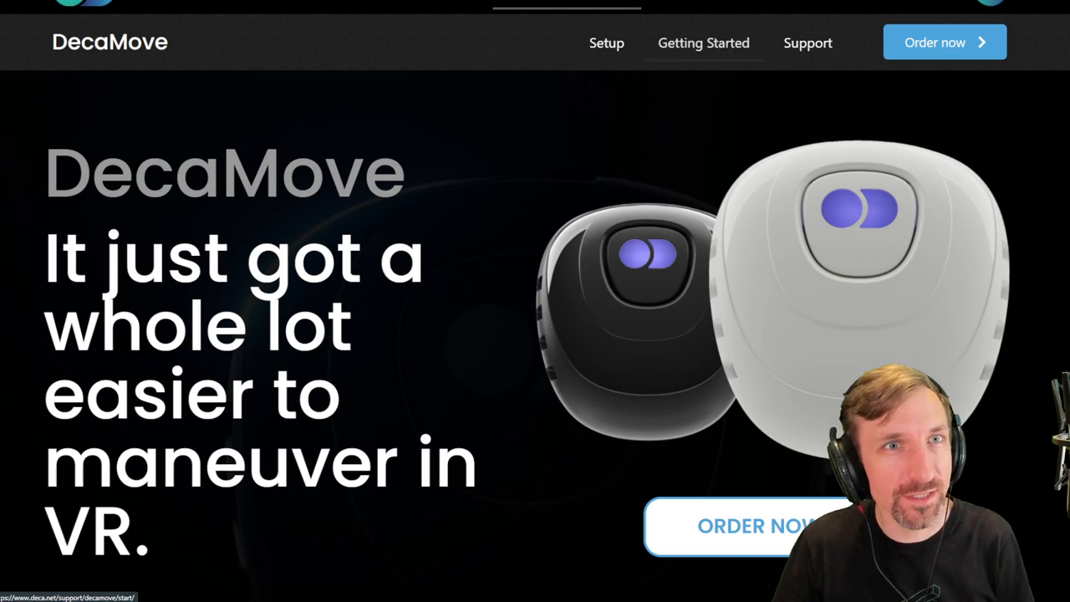
{"action": "left_click", "coordinate": [806, 42]}
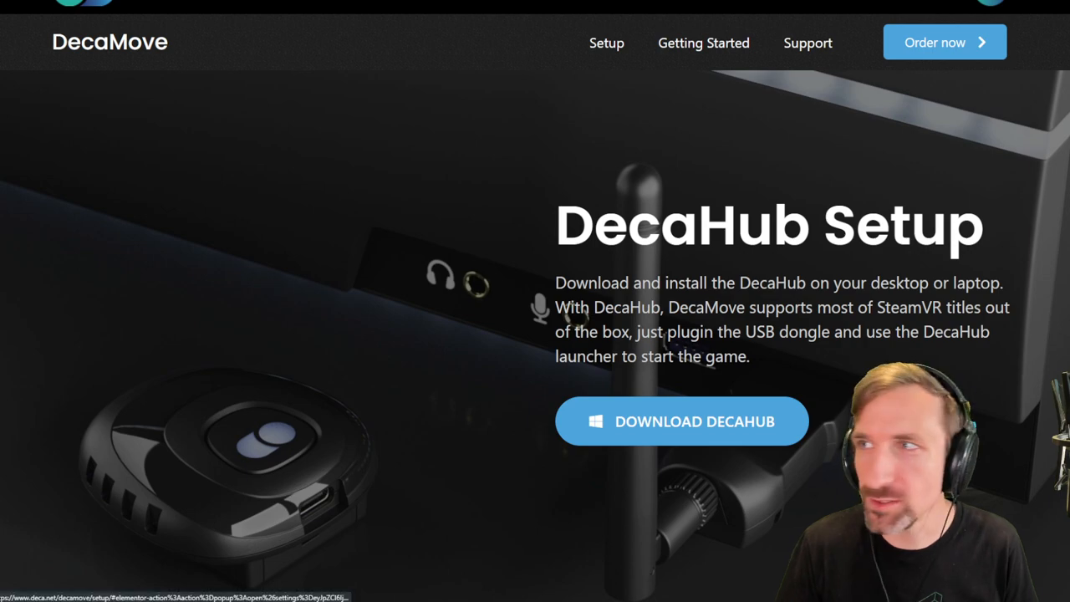
{"action": "left_click", "coordinate": [682, 422]}
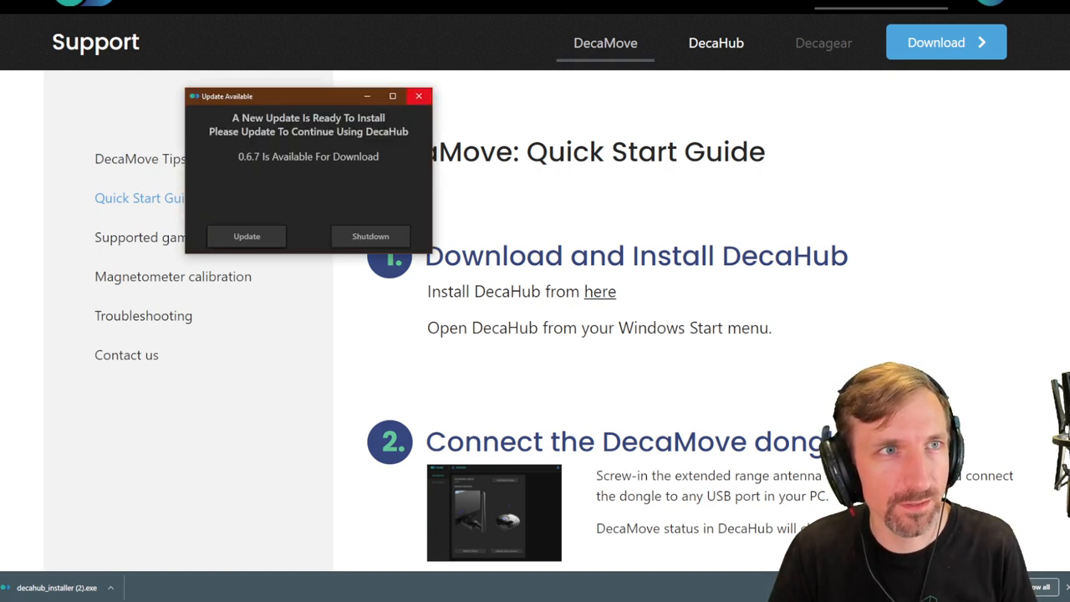
Step: Run the DecaHub installer to completion with Launch Quick Guide unchecked
{"action": "left_click", "coordinate": [110, 587]}
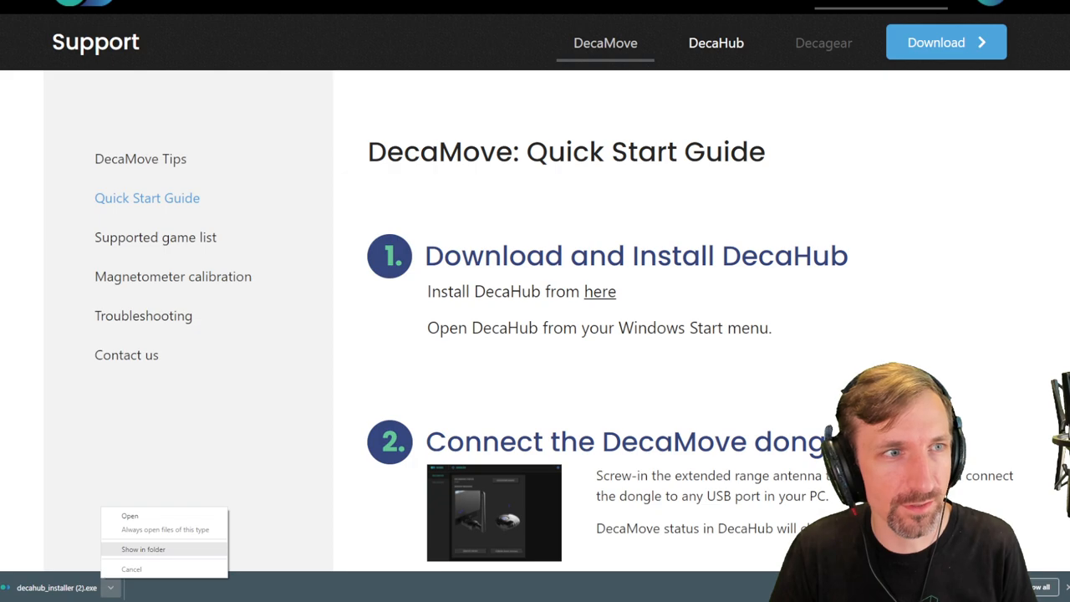
{"action": "left_click", "coordinate": [130, 516]}
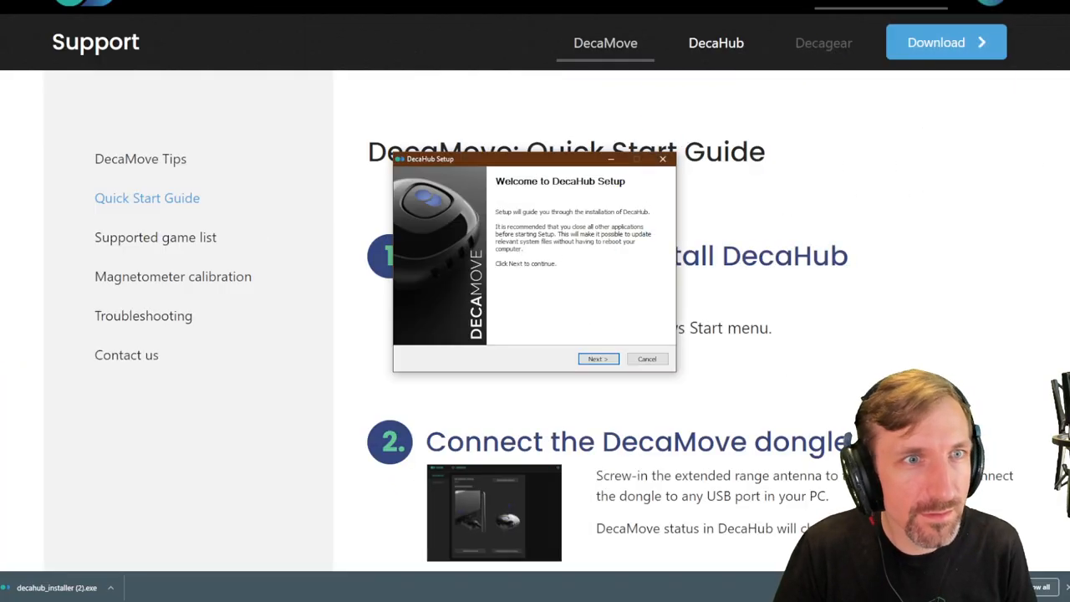
{"action": "left_click", "coordinate": [597, 359]}
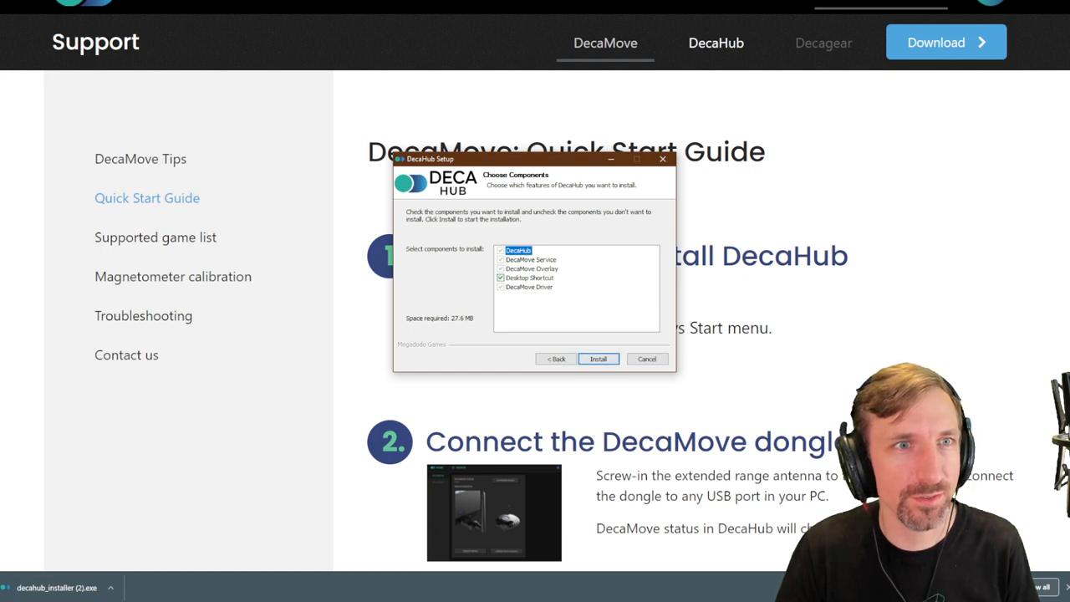
{"action": "left_click", "coordinate": [598, 358]}
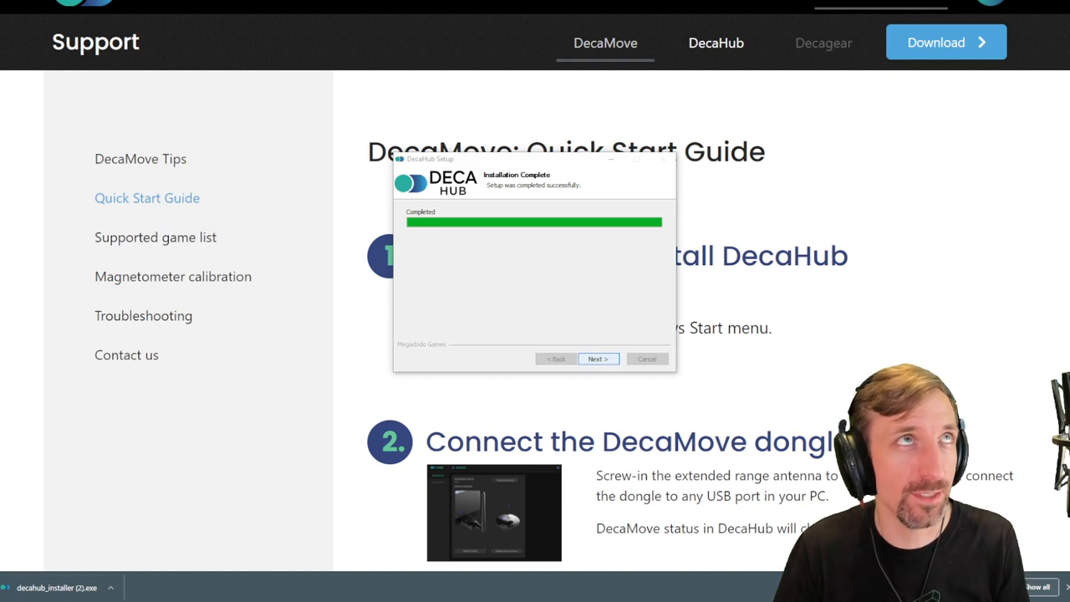
{"action": "left_click", "coordinate": [597, 358]}
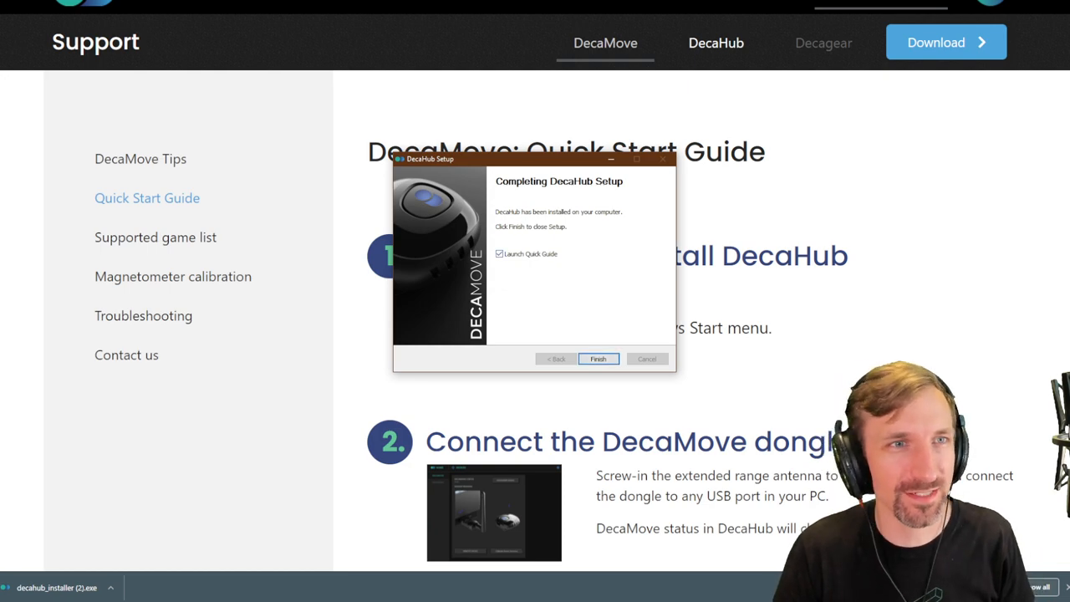
{"action": "left_click", "coordinate": [499, 253]}
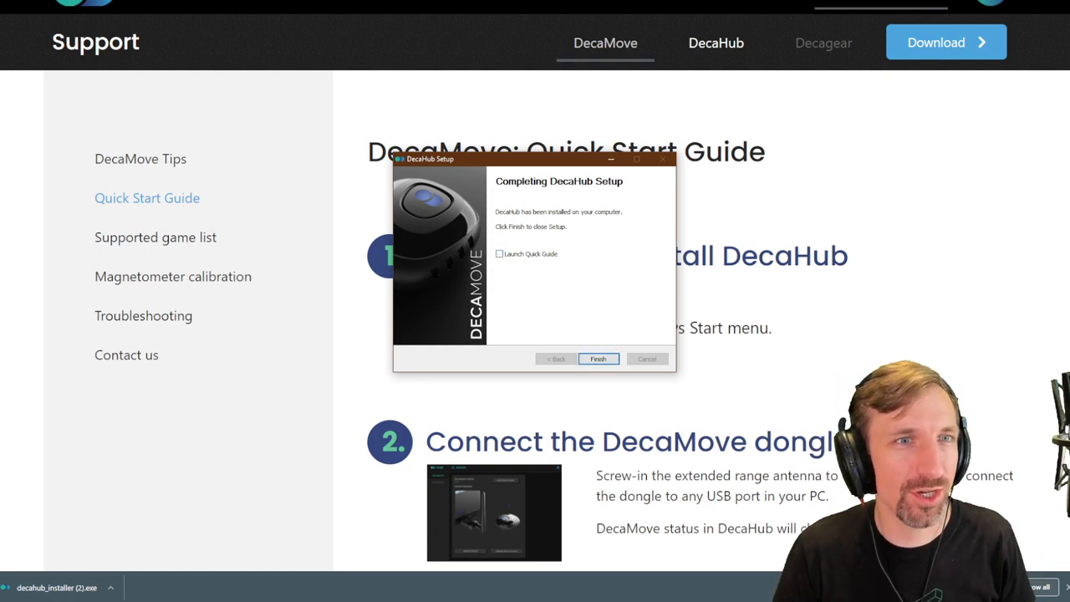
Step: Finish setup, reposition DecaHub, show games as smaller tiles, and open update settings
{"action": "left_click", "coordinate": [597, 358]}
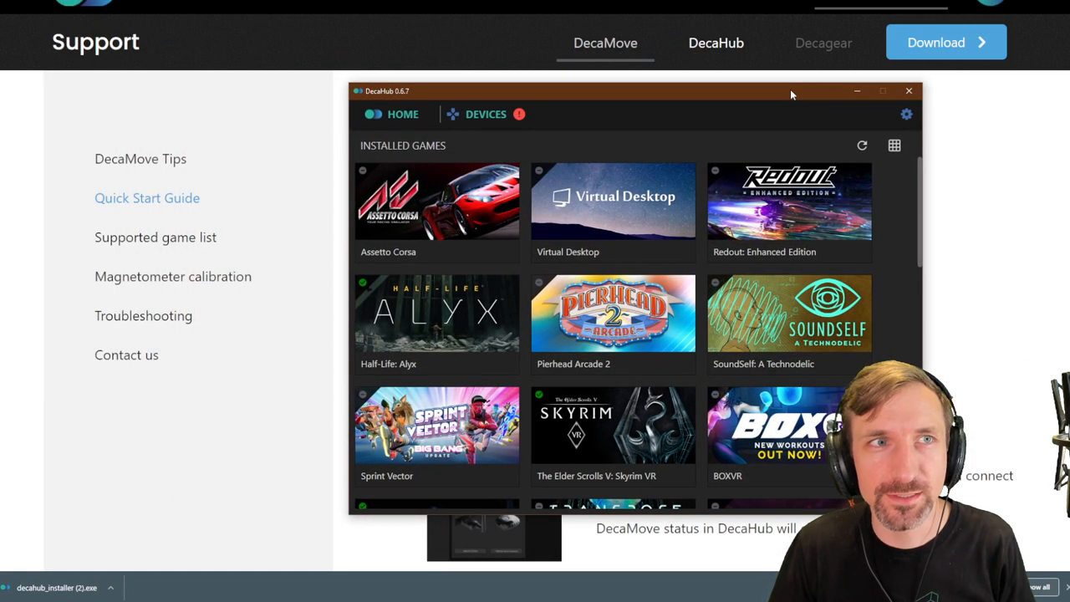
{"action": "left_click_drag", "start_coordinate": [792, 91], "coordinate": [695, 96]}
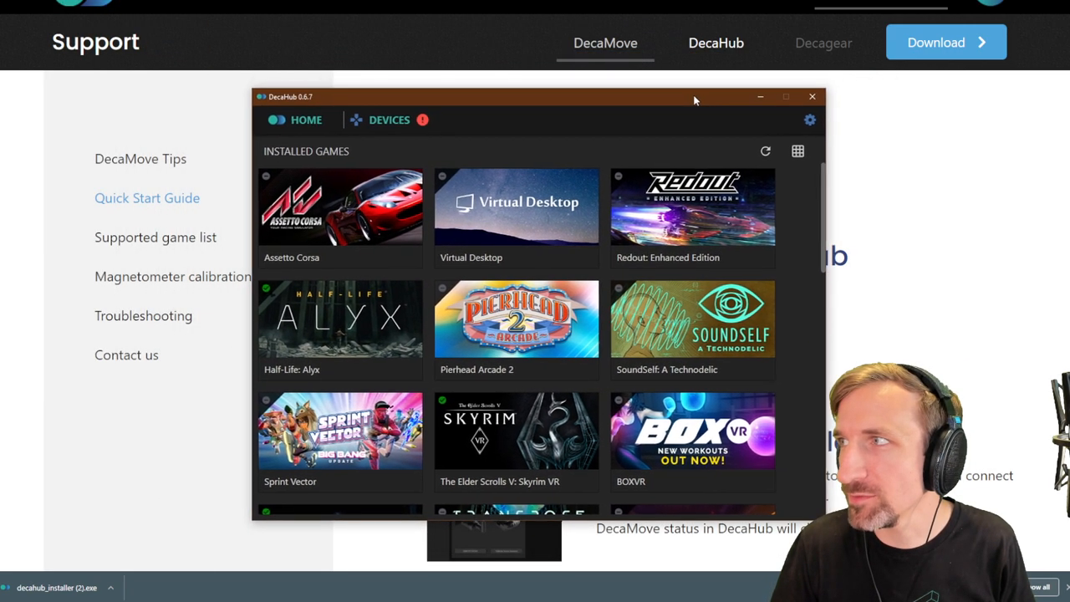
{"action": "left_click_drag", "start_coordinate": [693, 96], "coordinate": [654, 93]}
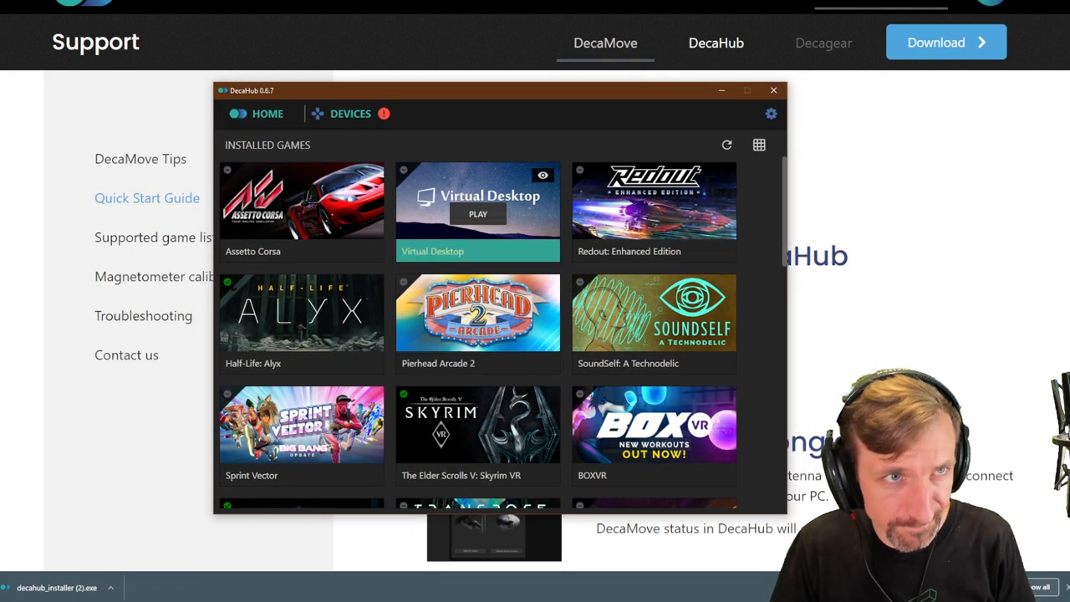
{"action": "left_click", "coordinate": [759, 145]}
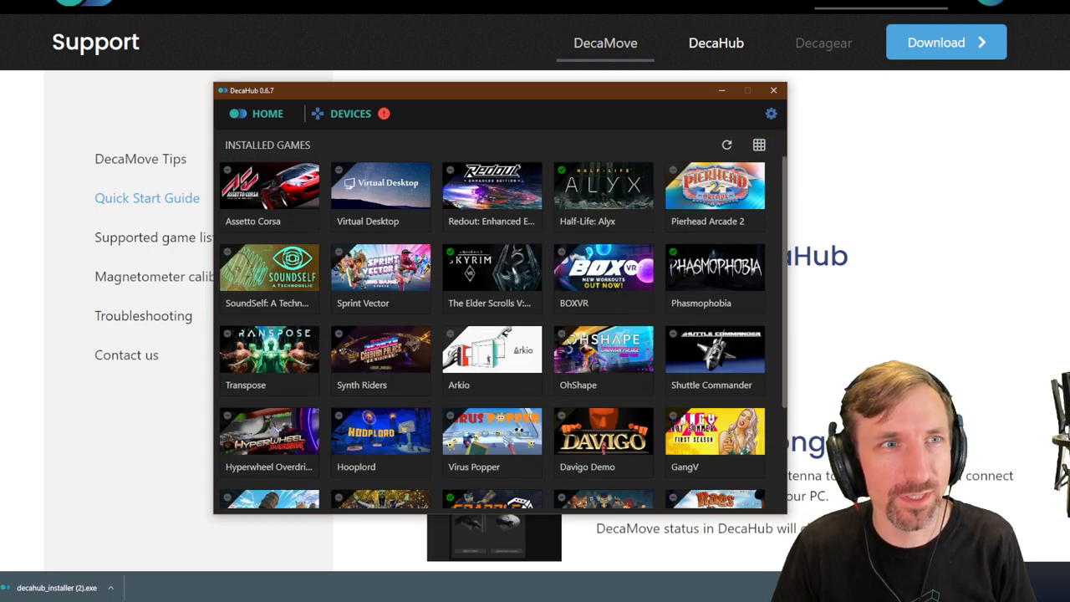
{"action": "mouse_move", "coordinate": [603, 349]}
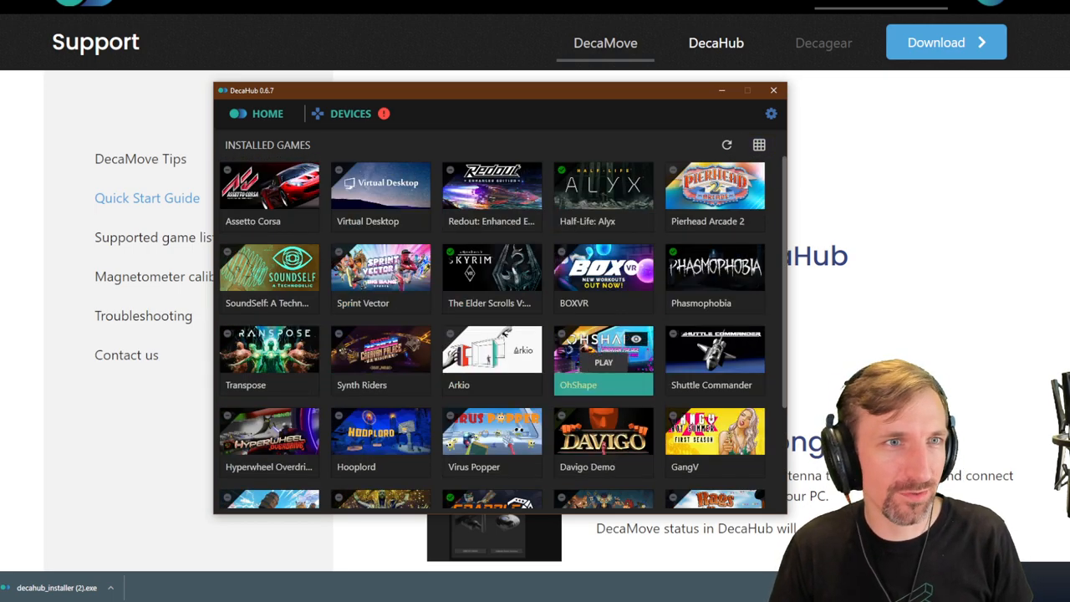
{"action": "mouse_move", "coordinate": [491, 268]}
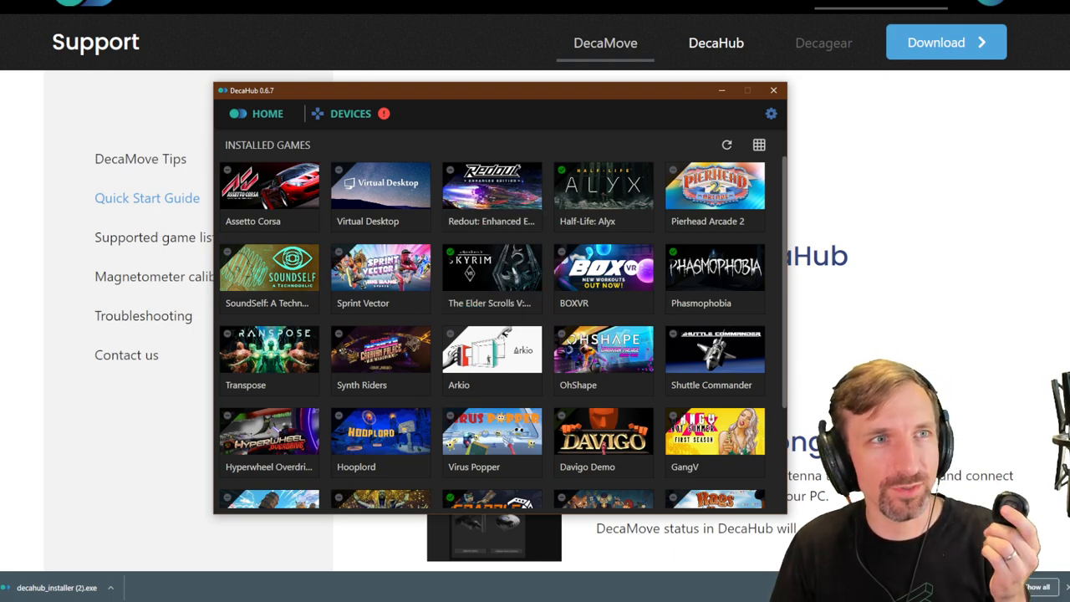
{"action": "left_click", "coordinate": [351, 113]}
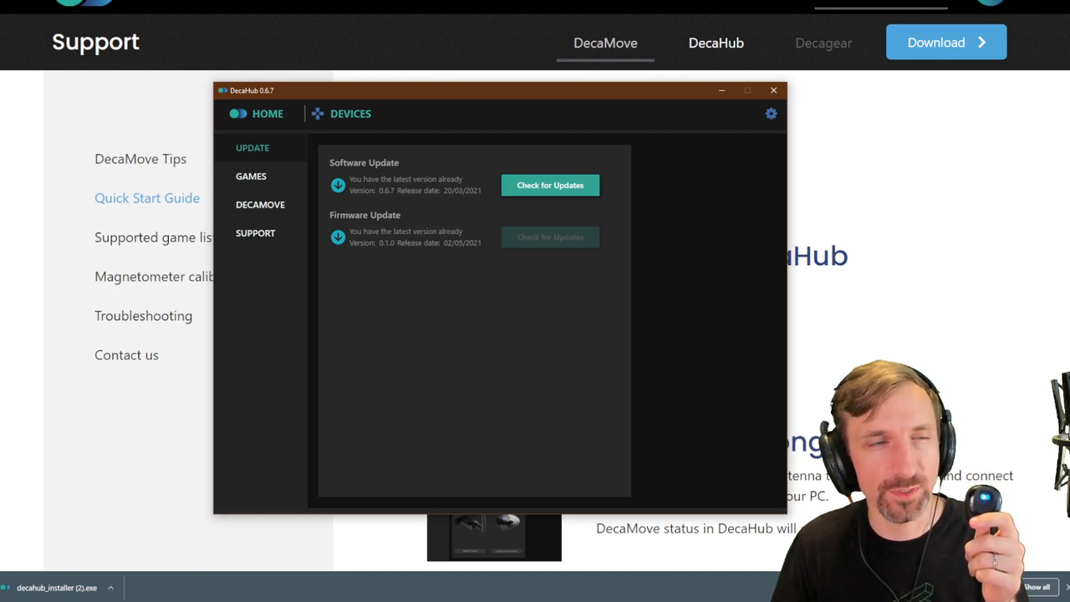
Step: Review the DecaMove settings pane, then close it to return to installed games
{"action": "left_click", "coordinate": [260, 204]}
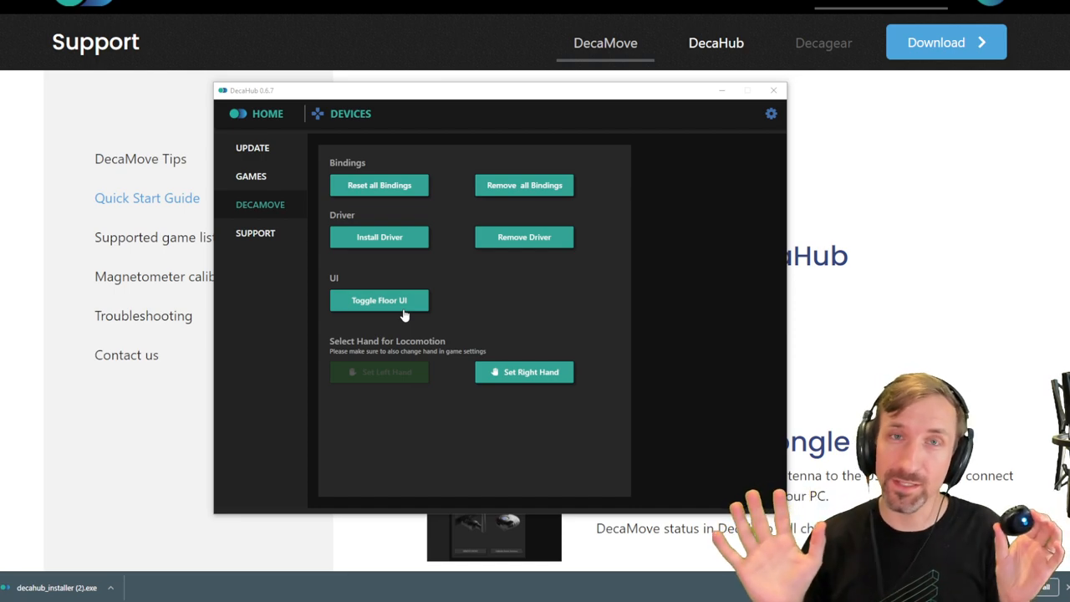
{"action": "mouse_move", "coordinate": [437, 306]}
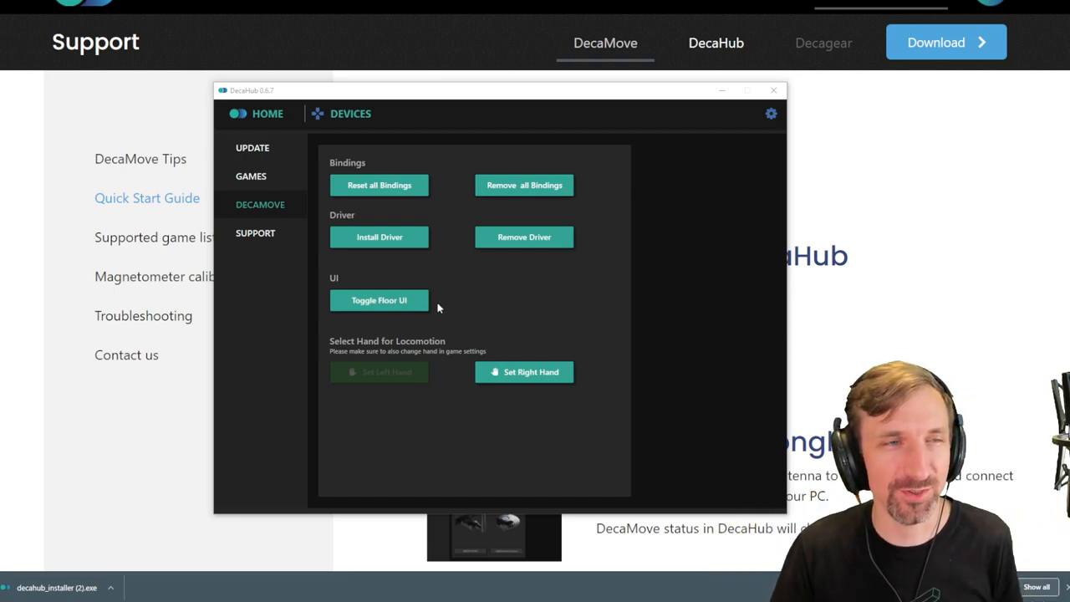
{"action": "mouse_move", "coordinate": [458, 287]}
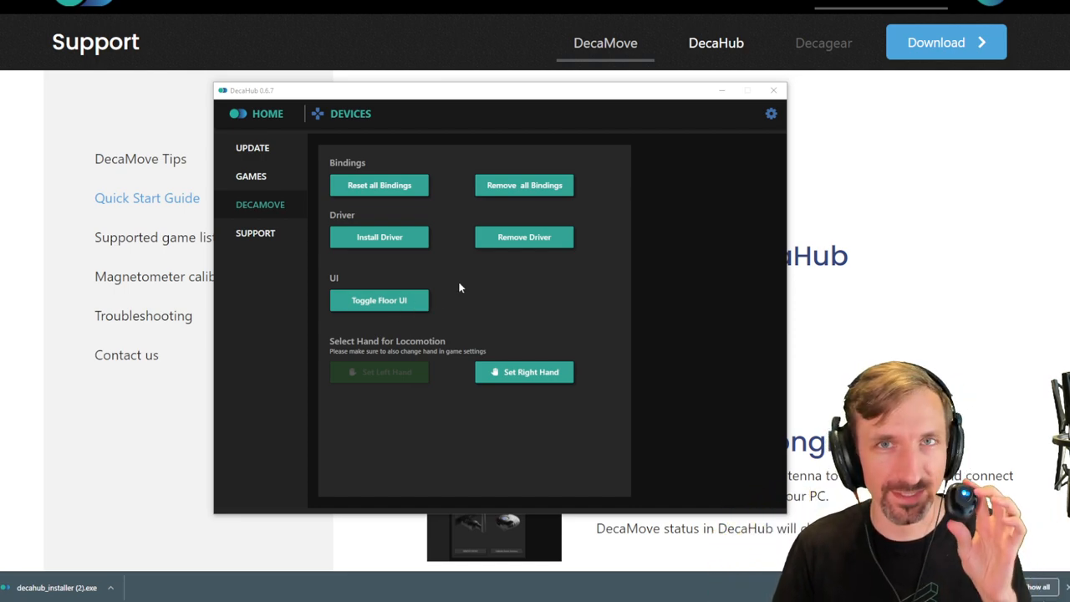
{"action": "mouse_move", "coordinate": [773, 90]}
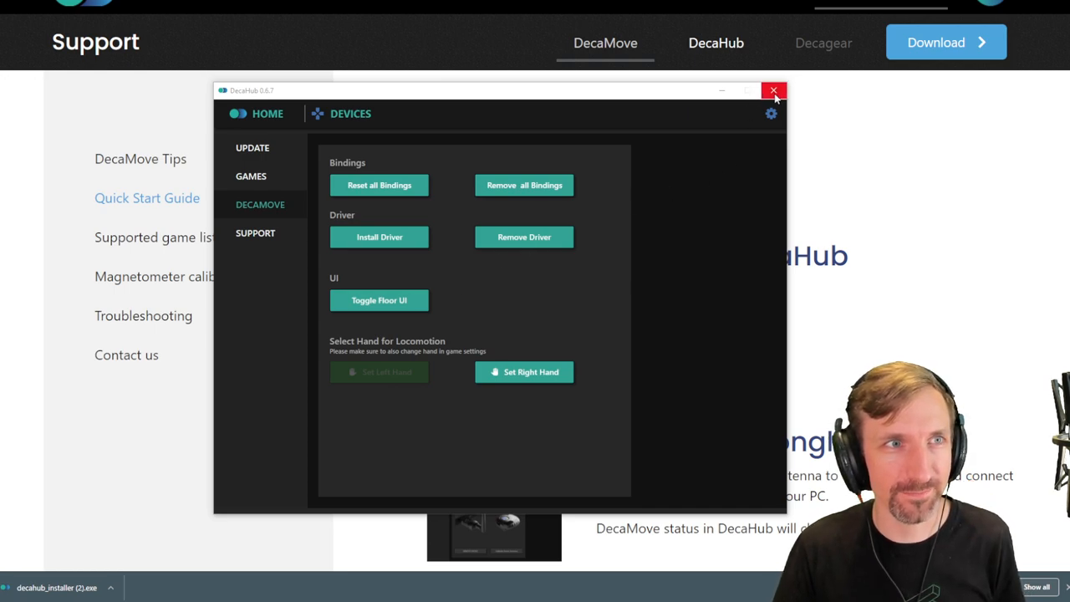
{"action": "left_click", "coordinate": [253, 147]}
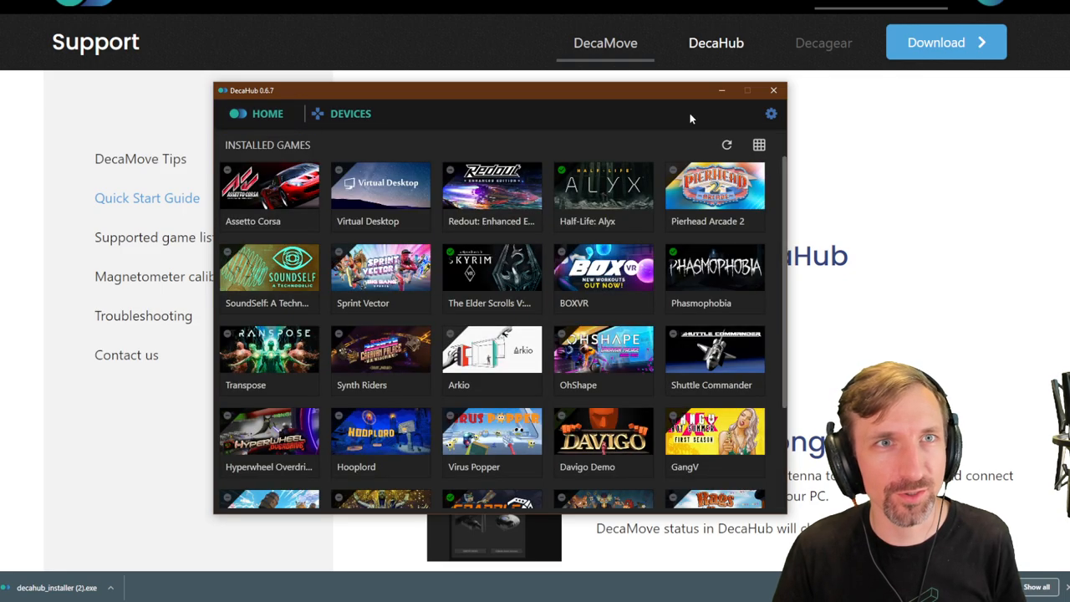
Step: Bring the Quick Start Guide forward and read down to step 7, In-game Calibration
{"action": "left_click", "coordinate": [772, 89]}
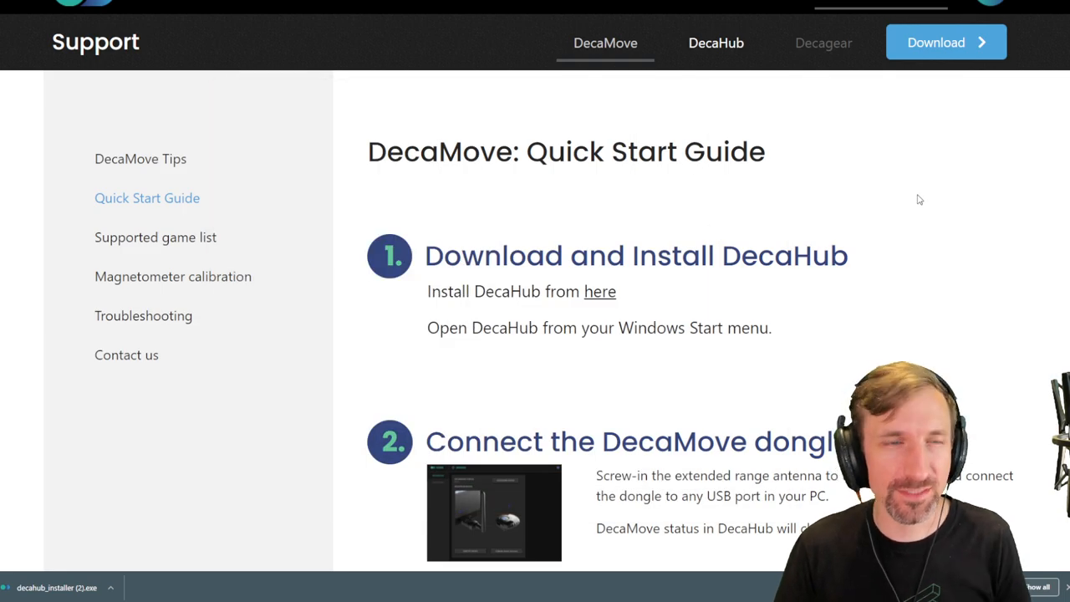
{"action": "scroll", "scroll_direction": "down", "scroll_amount": 3}
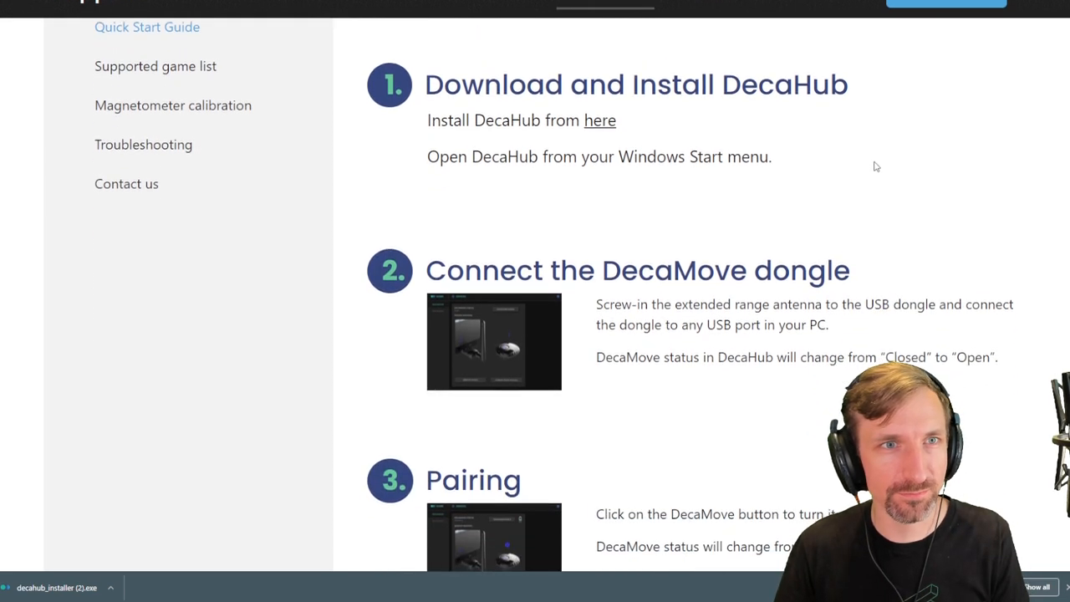
{"action": "scroll", "scroll_direction": "down", "scroll_amount": 3}
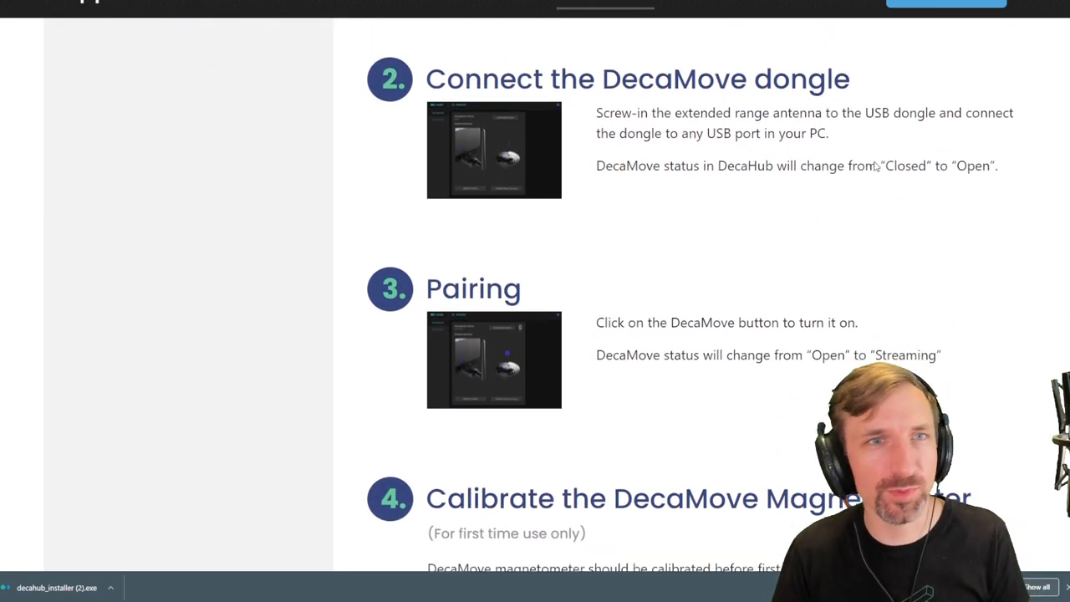
{"action": "scroll", "scroll_direction": "down", "scroll_amount": 3}
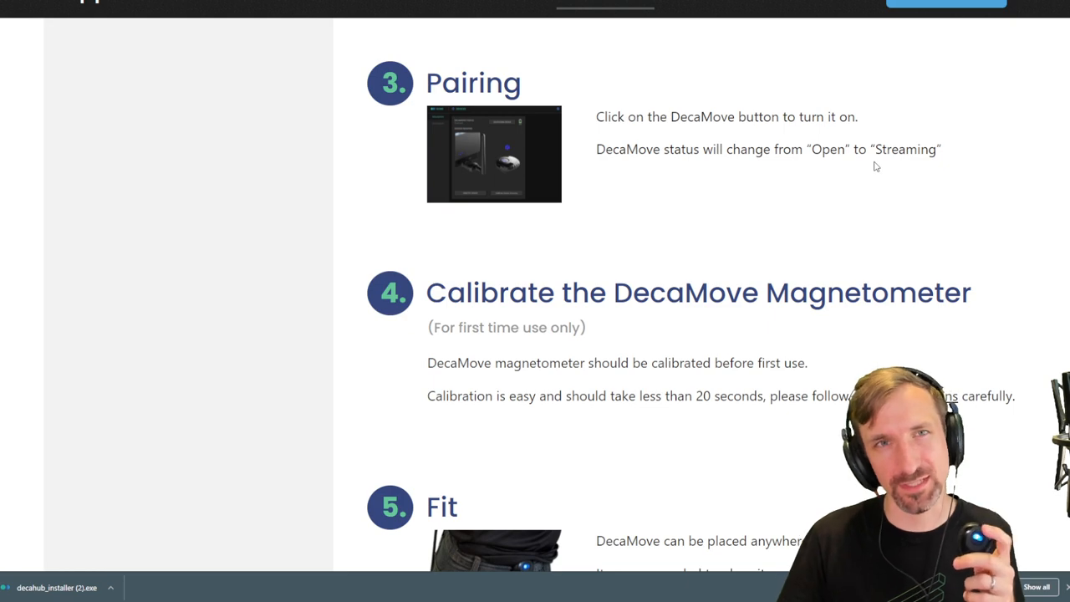
{"action": "scroll", "scroll_direction": "down", "scroll_amount": 3}
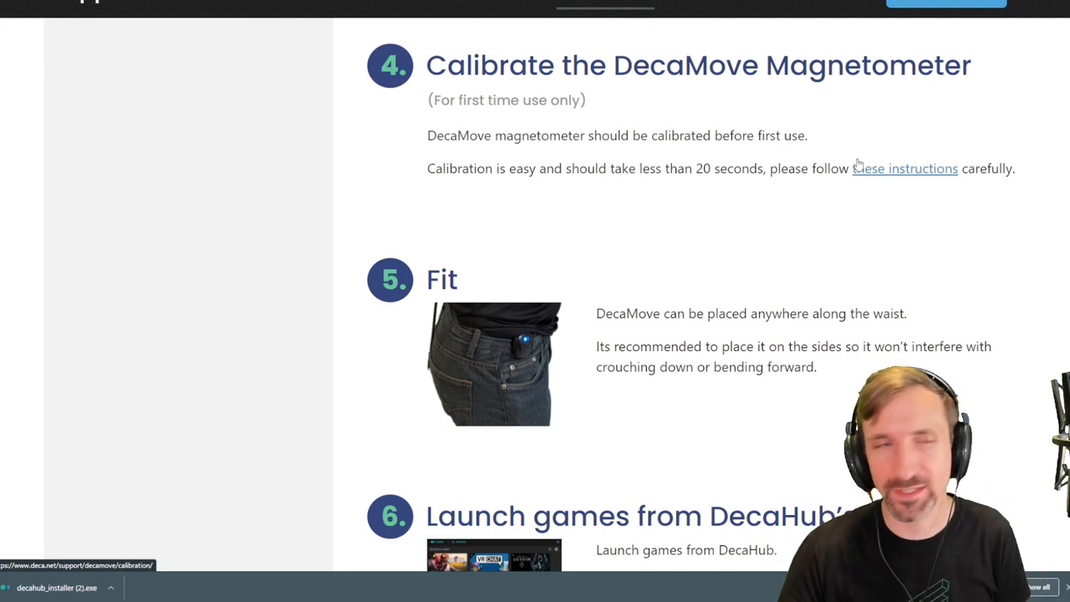
{"action": "scroll", "scroll_direction": "down", "scroll_amount": 3}
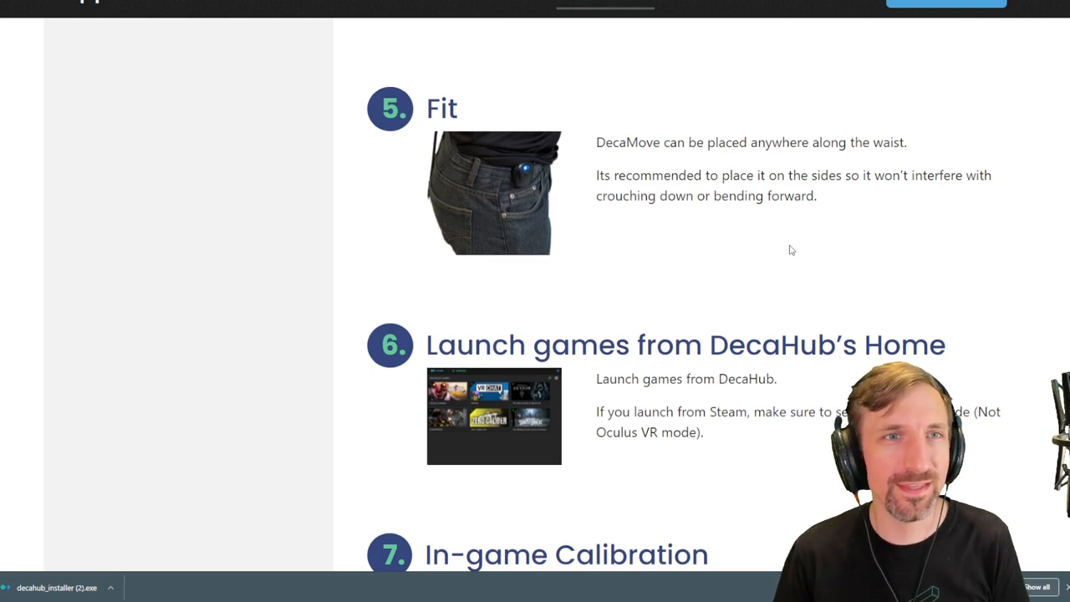
{"action": "scroll", "scroll_direction": "down", "scroll_amount": 3}
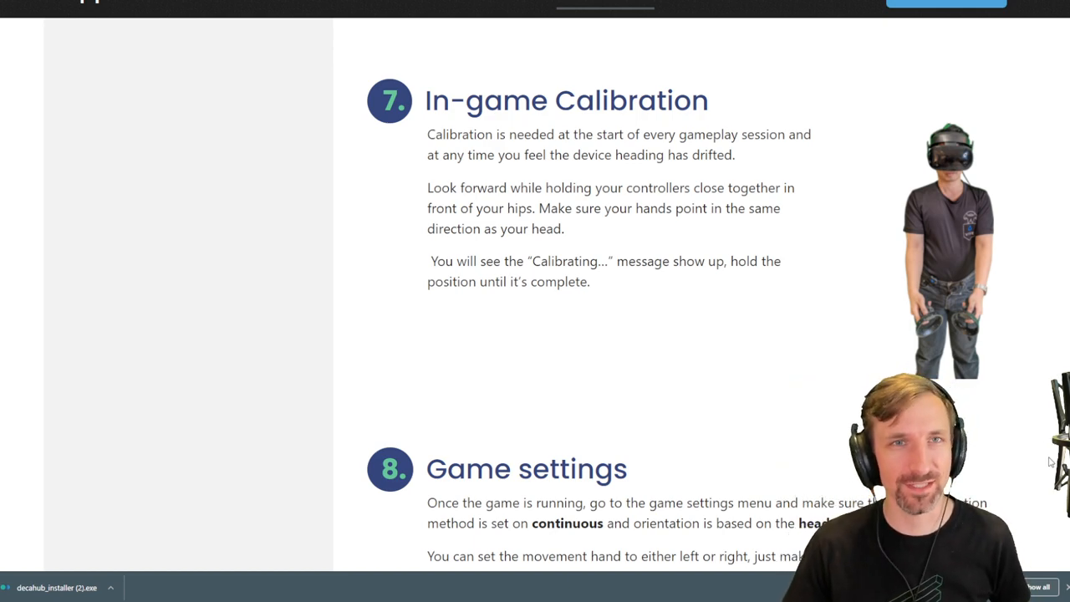
Step: Leave the Quick Start Guide for the DecaMove product home page
{"action": "scroll", "scroll_direction": "down", "scroll_amount": 3}
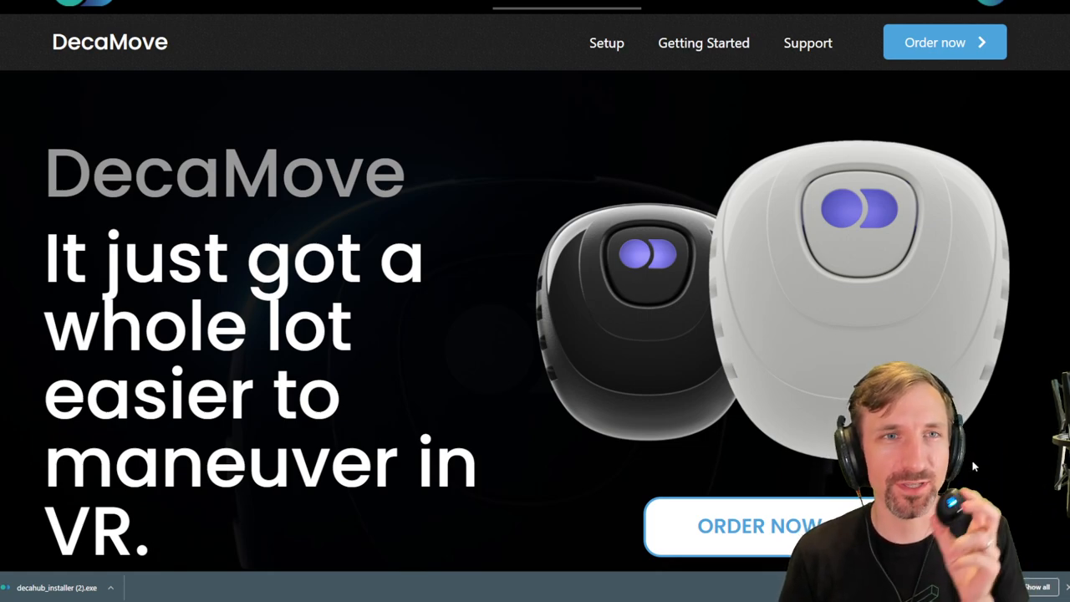
Step: Scroll the DecaMove page through features and specifications to the box contents
{"action": "scroll", "scroll_direction": "down", "scroll_amount": 3}
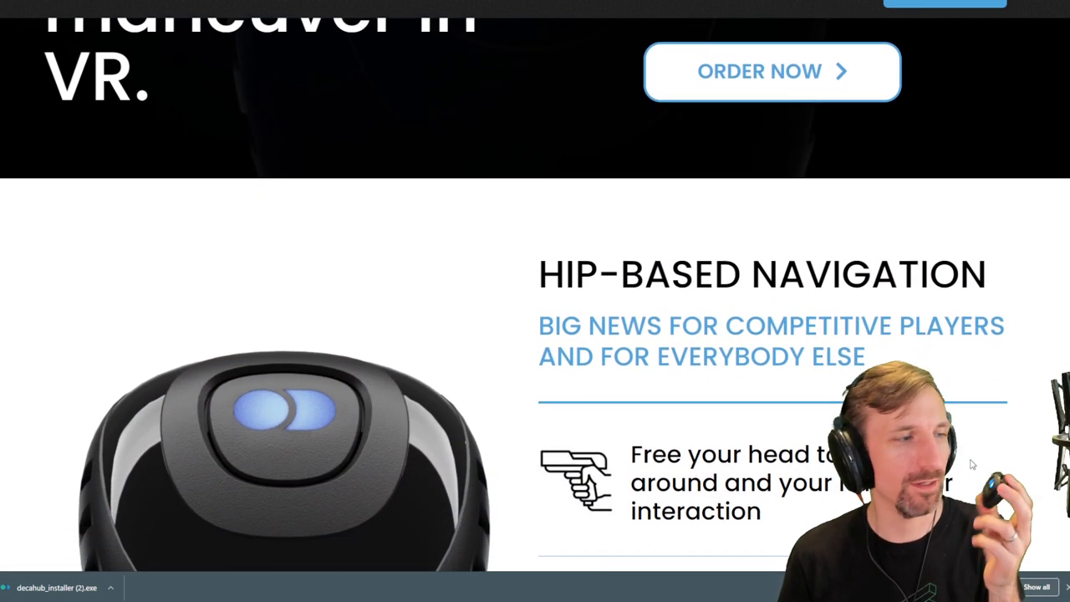
{"action": "scroll", "scroll_direction": "down", "scroll_amount": 3}
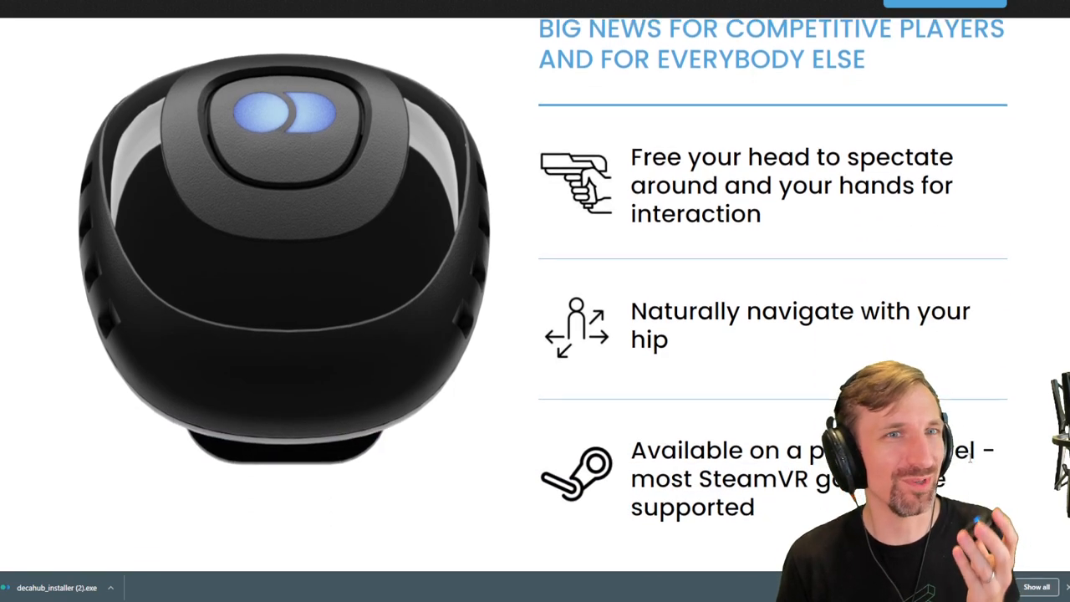
{"action": "scroll", "scroll_direction": "down", "scroll_amount": 3}
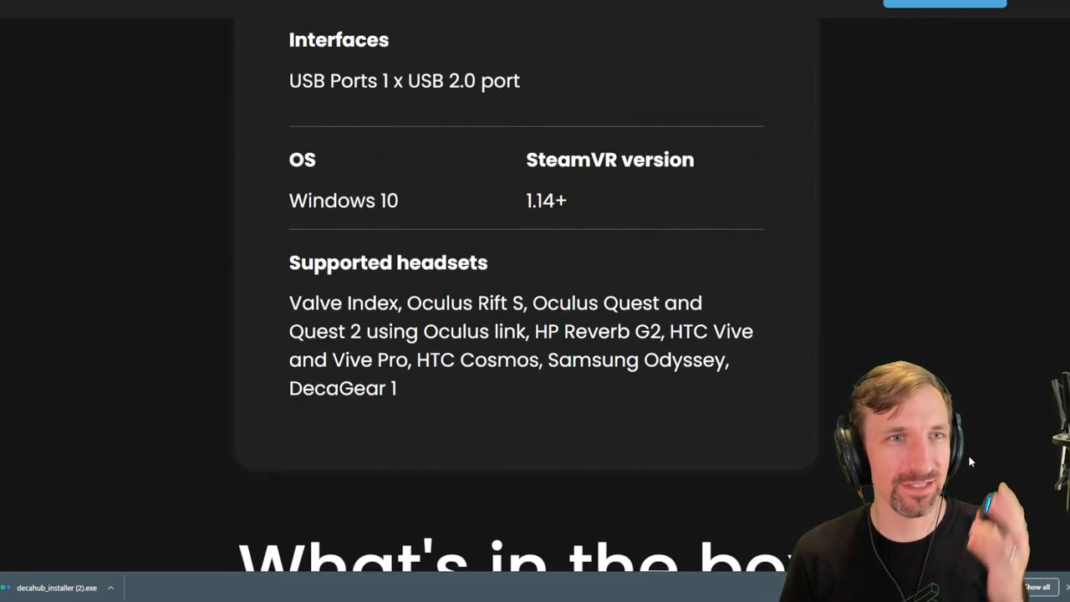
{"action": "scroll", "scroll_direction": "down", "scroll_amount": 3}
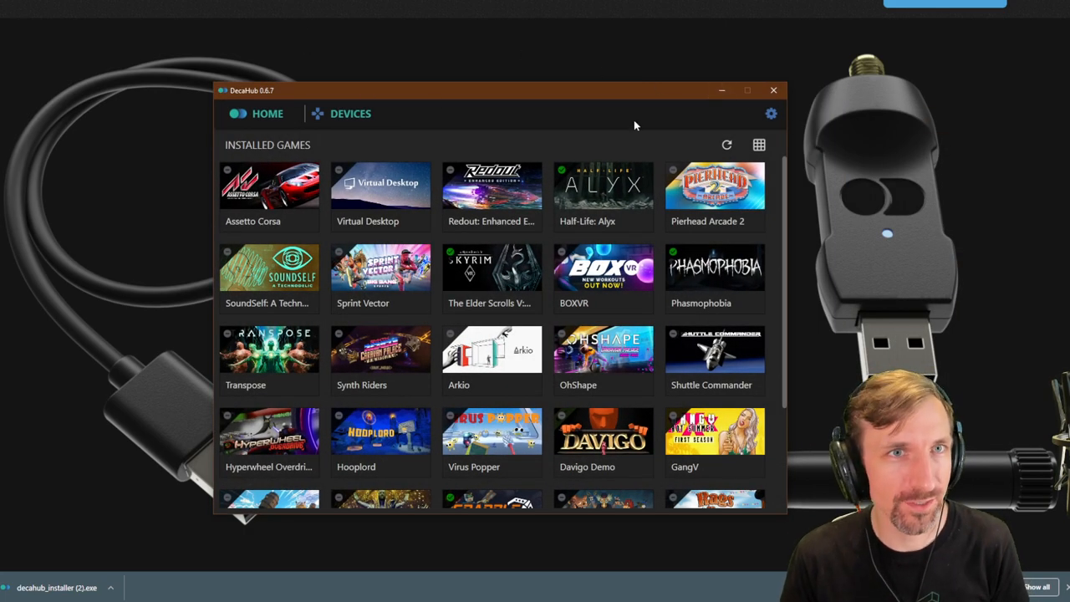
Step: Open DecaHub settings and select DECAMOVE in the sidebar
{"action": "left_click", "coordinate": [770, 114]}
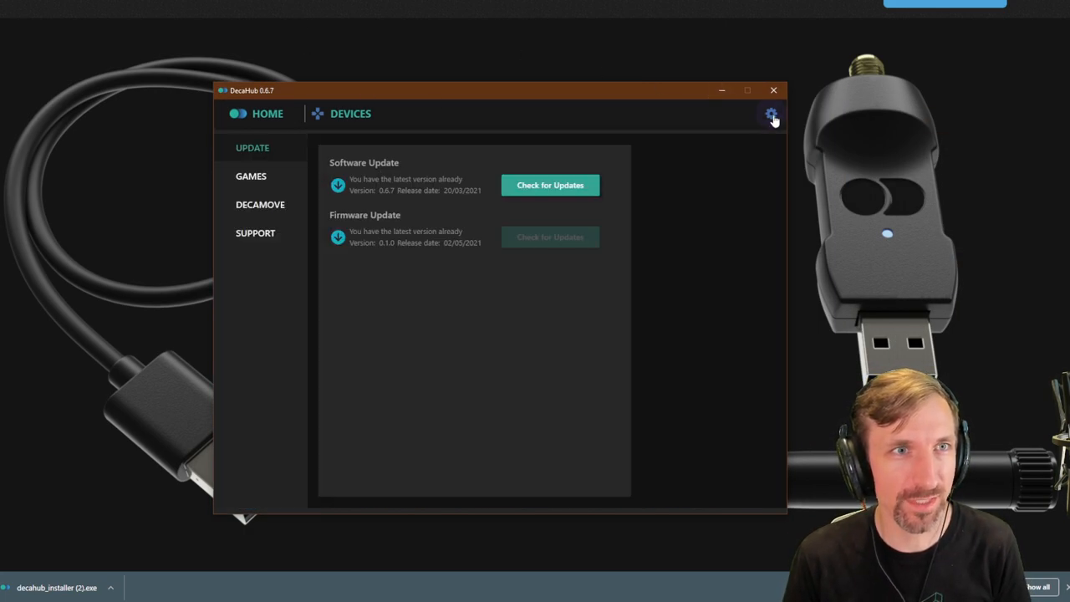
{"action": "left_click", "coordinate": [260, 204]}
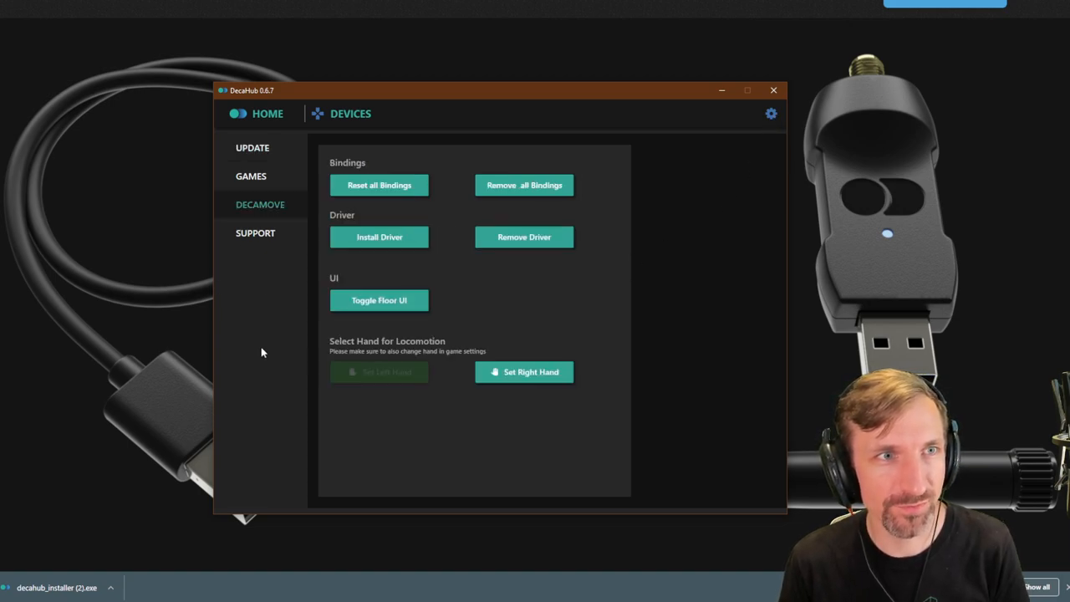
{"action": "mouse_move", "coordinate": [410, 305]}
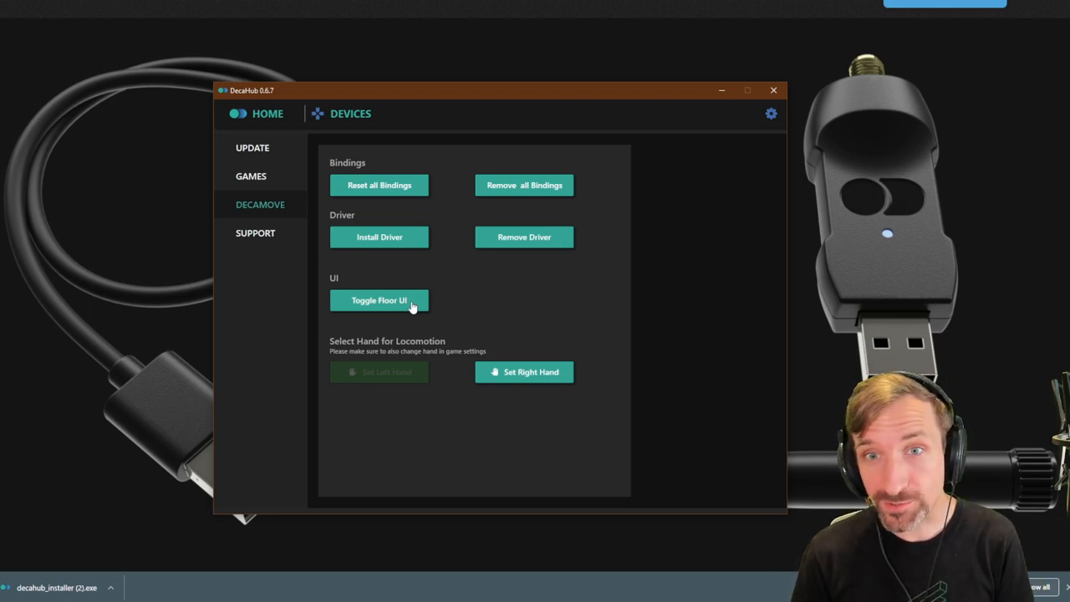
{"action": "mouse_move", "coordinate": [570, 96]}
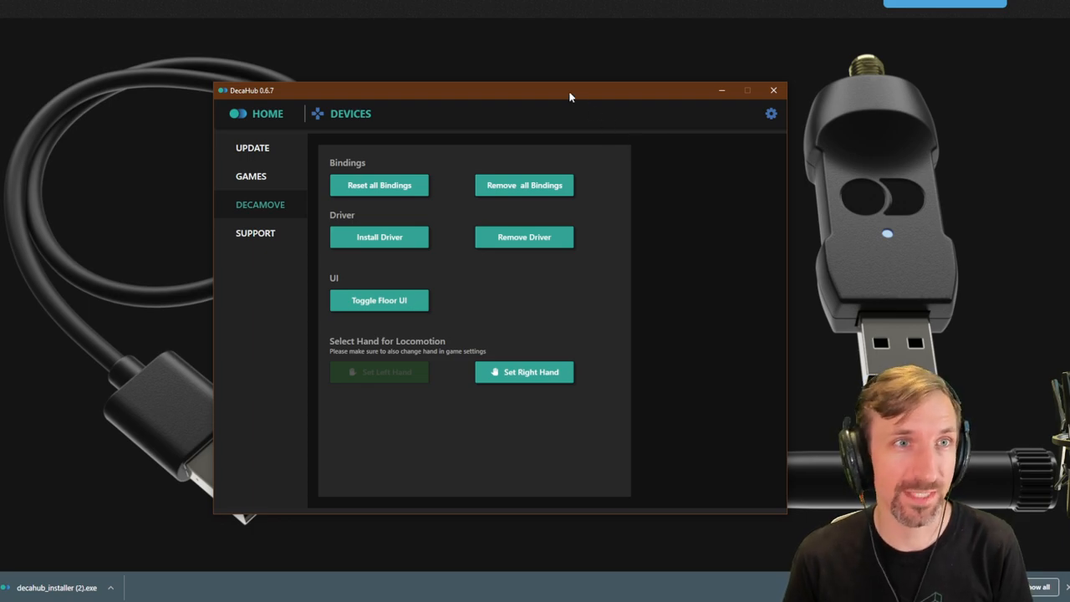